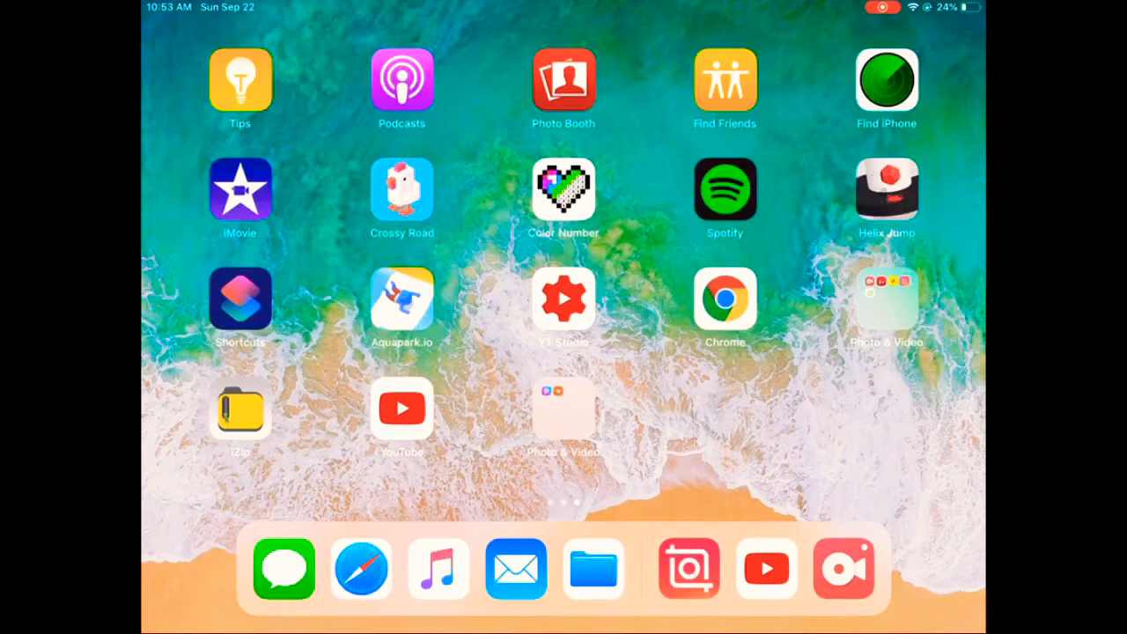
Launch iZip from the home screen and bring up the dafont.com site
click(240, 409)
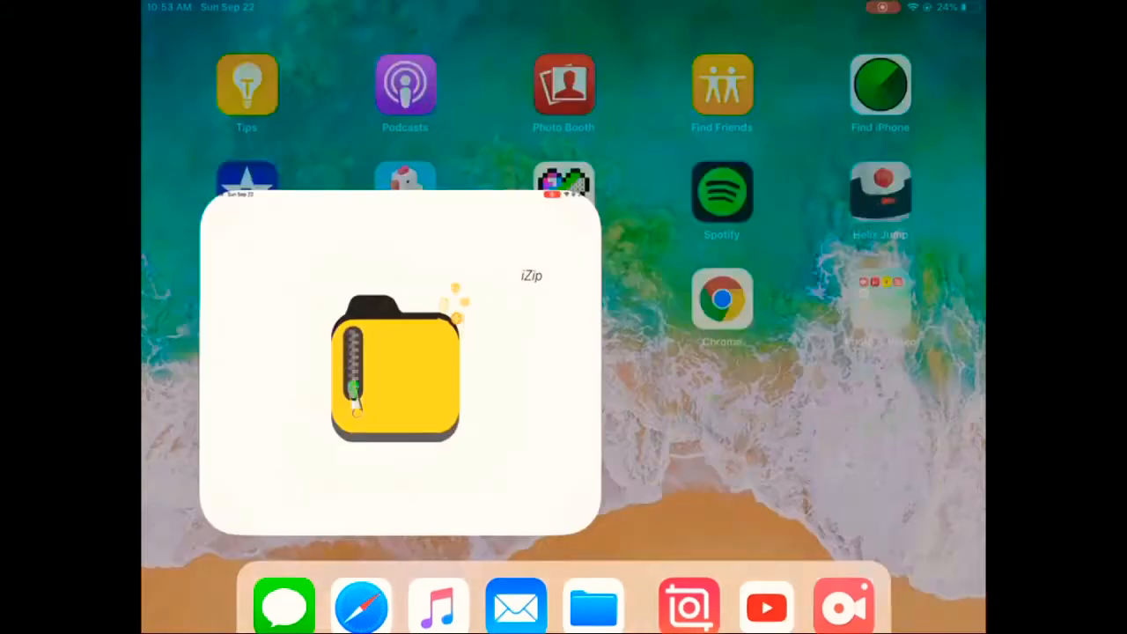
click(391, 365)
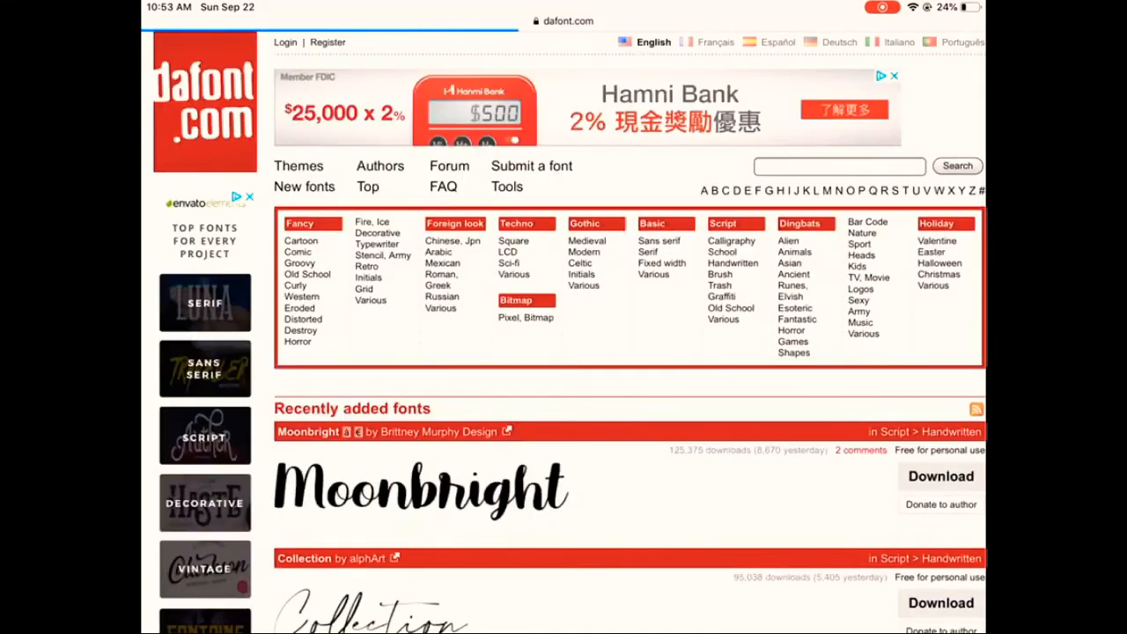
Find Cute Jellyfish in the Recently added fonts list and download its archive
scroll(down, 3)
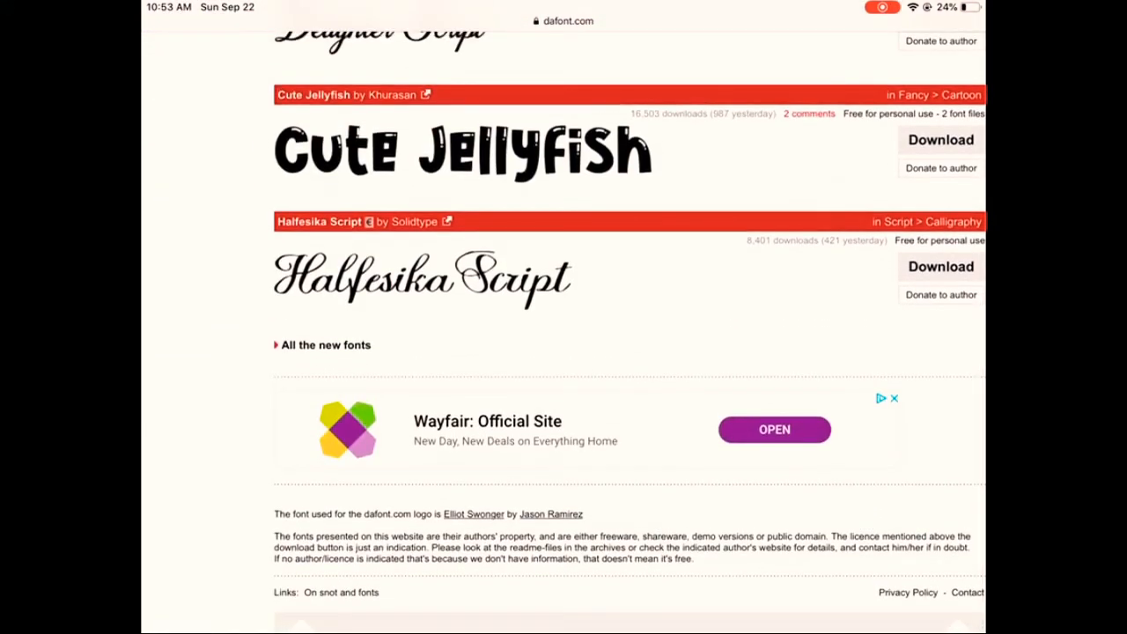
scroll(up, 3)
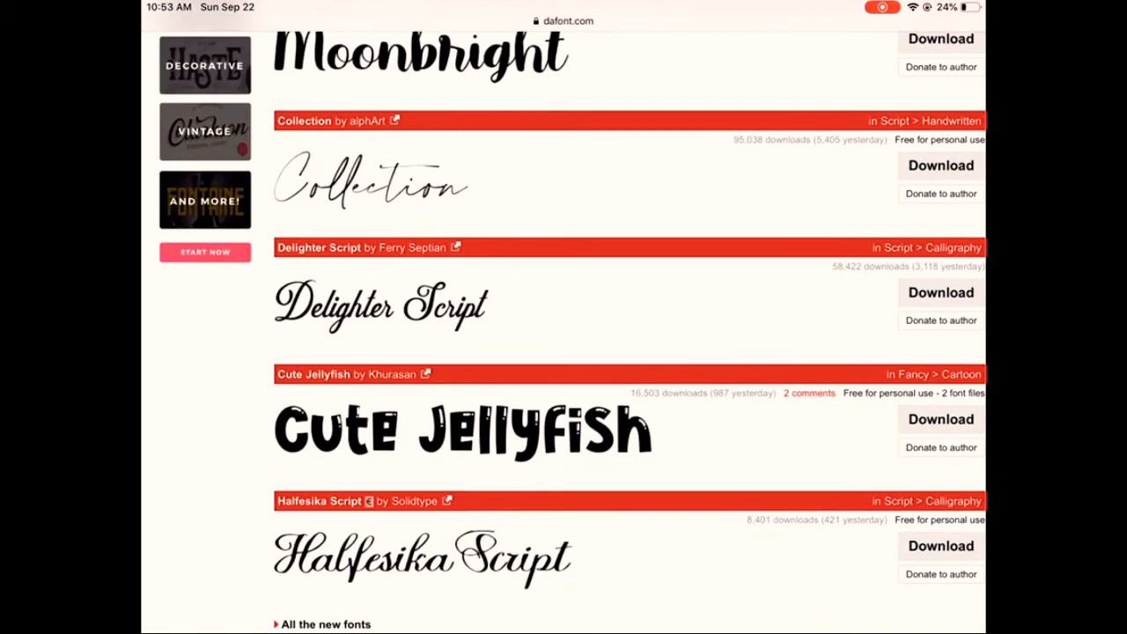
scroll(up, 3)
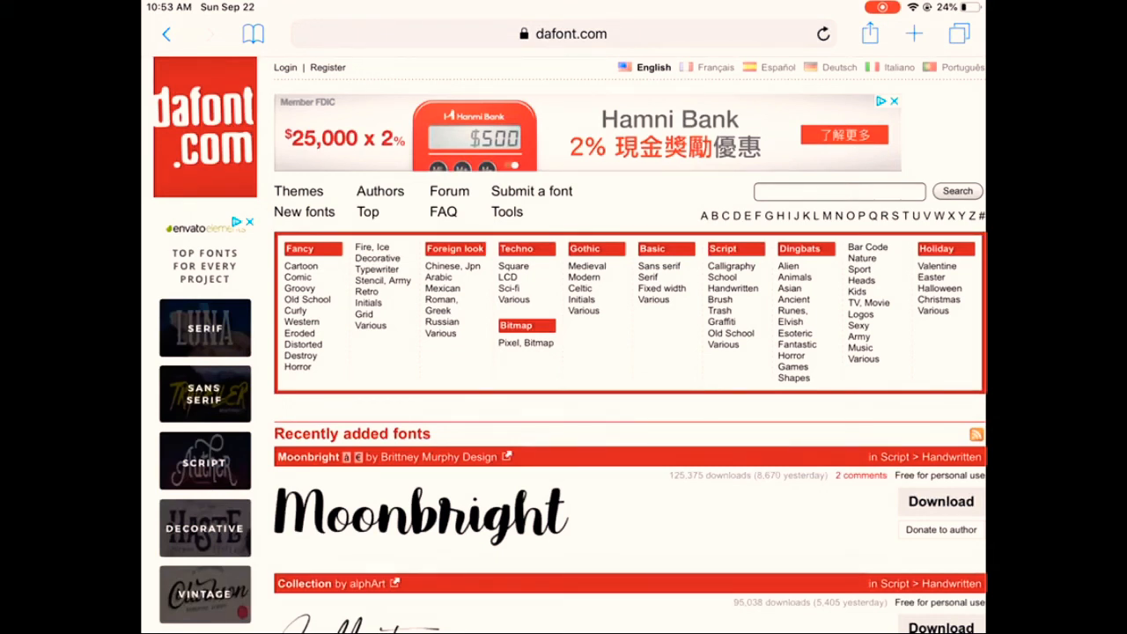
scroll(down, 3)
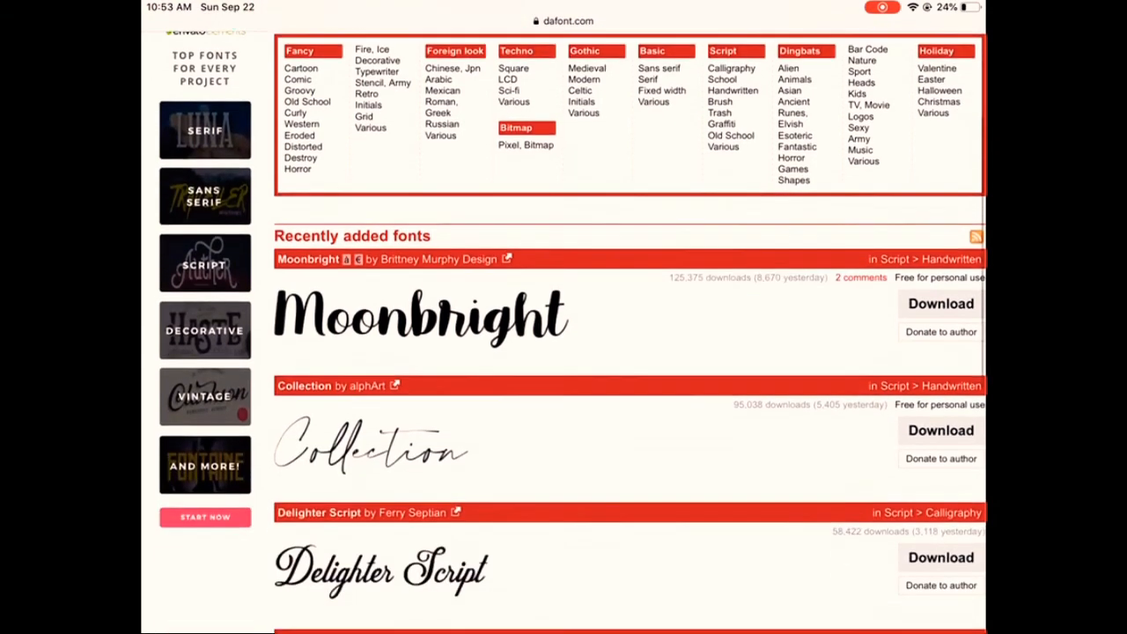
scroll(down, 3)
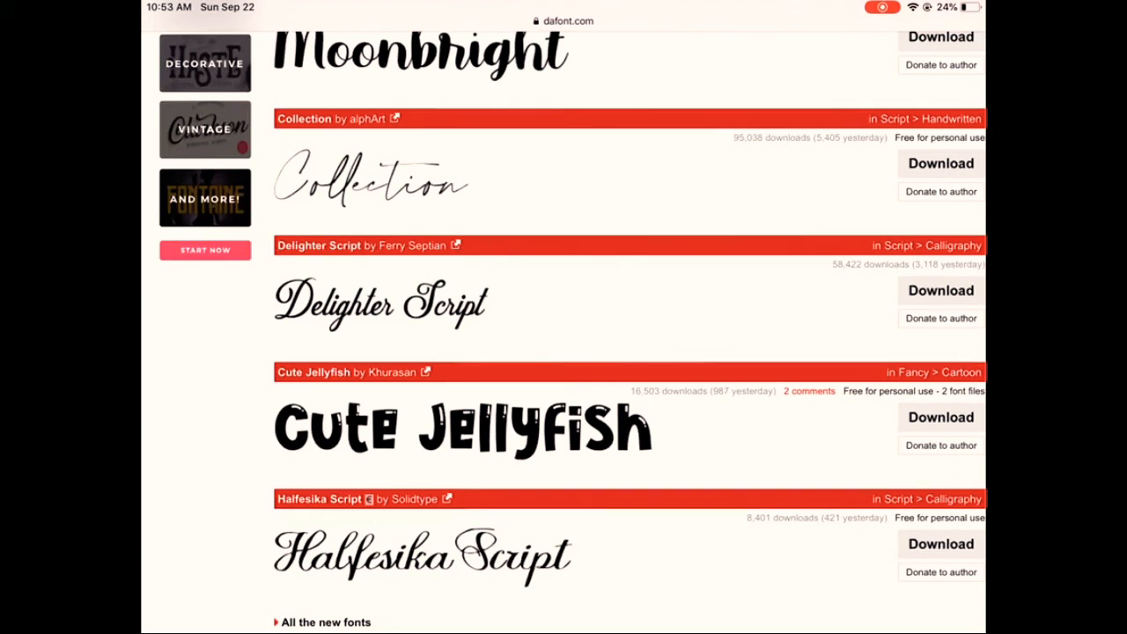
click(940, 416)
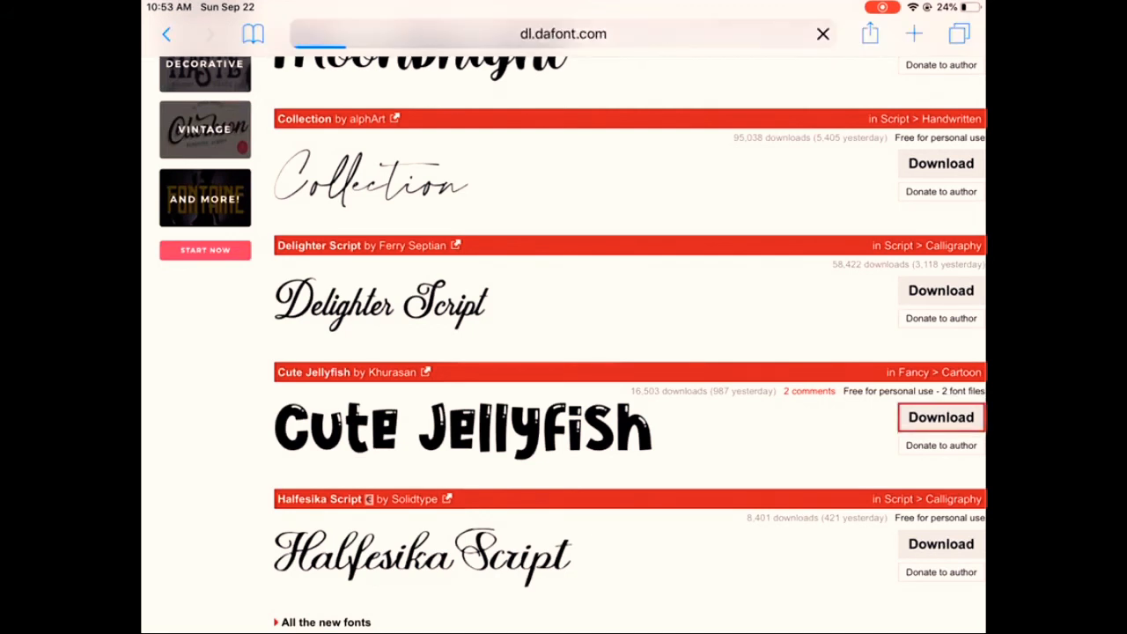
click(941, 417)
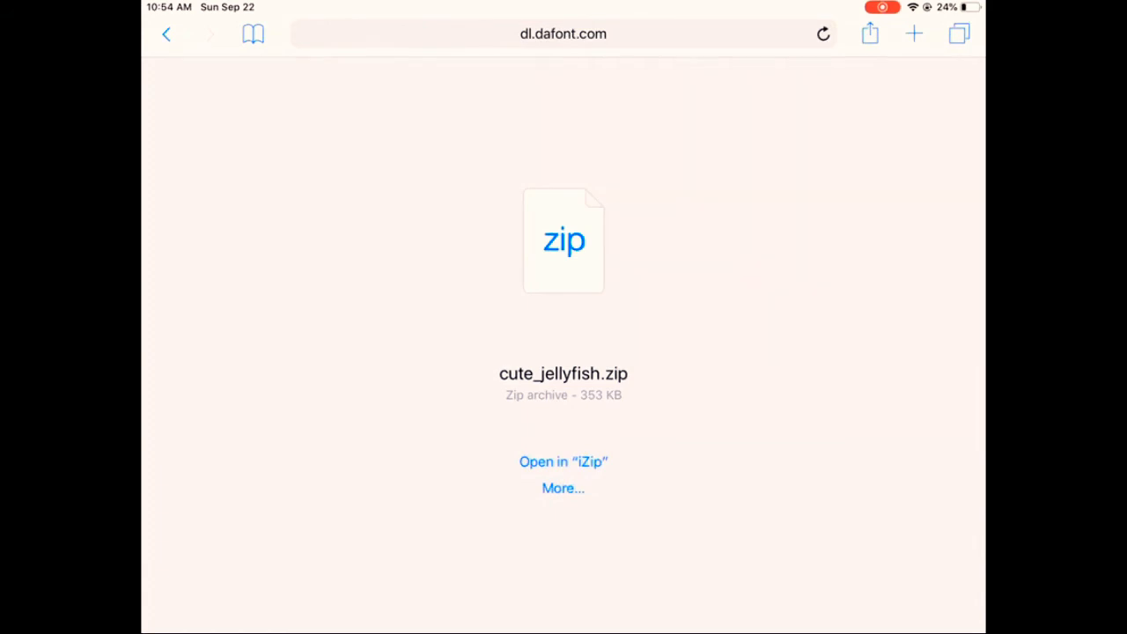
Hand the downloaded cute_jellyfish.zip over to iZip
click(564, 461)
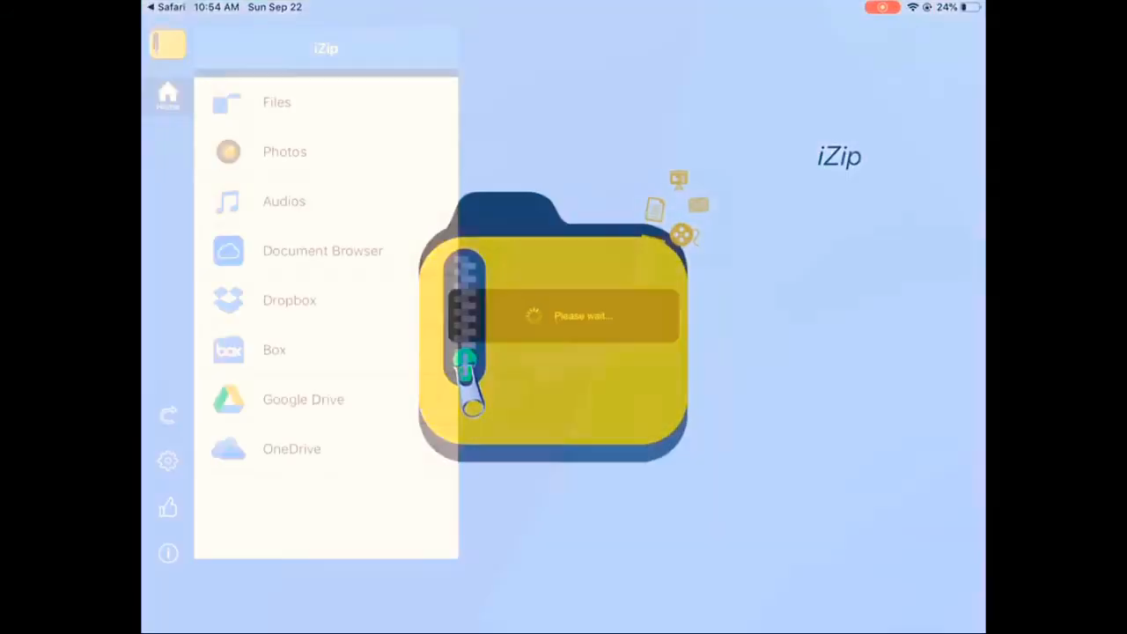
Dismiss the upgrade advertisement and return to the full Files list
click(277, 102)
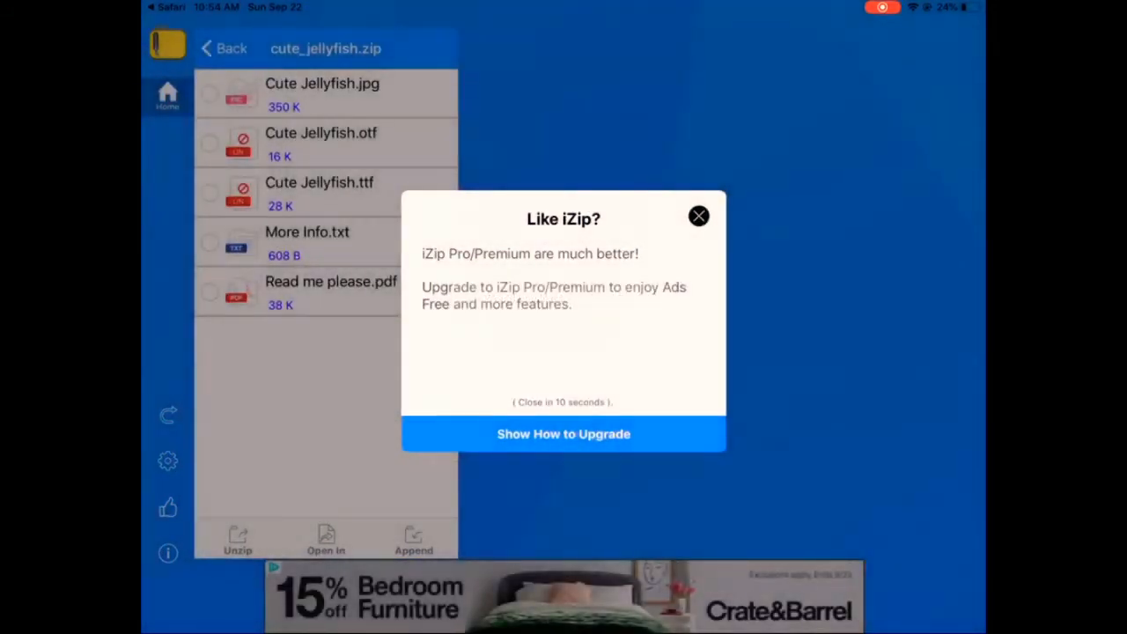
click(697, 215)
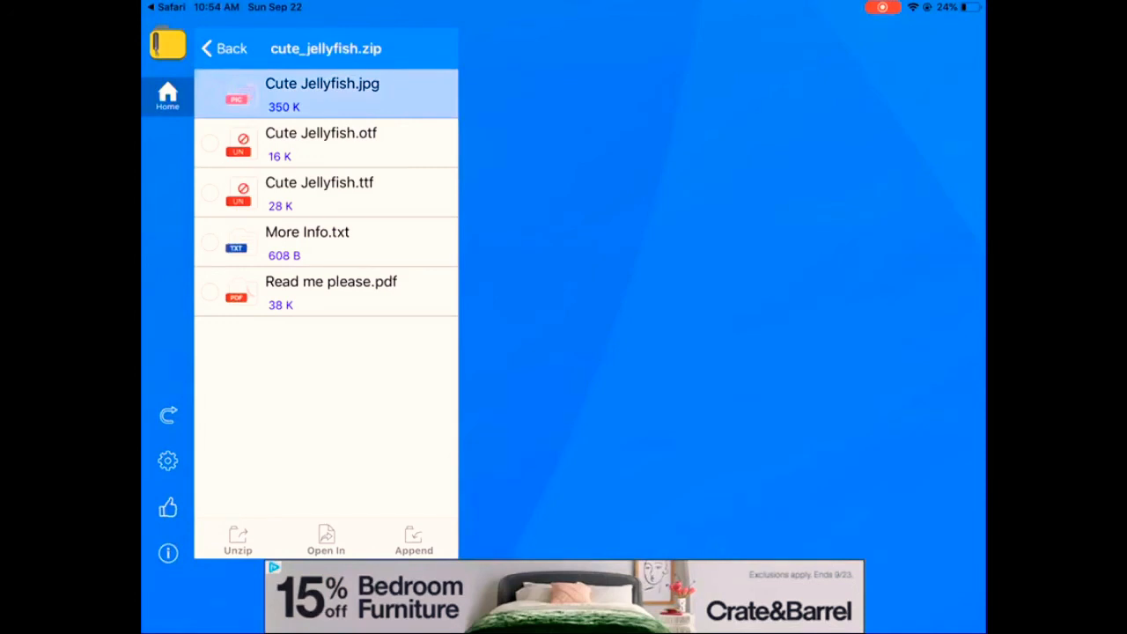
click(227, 45)
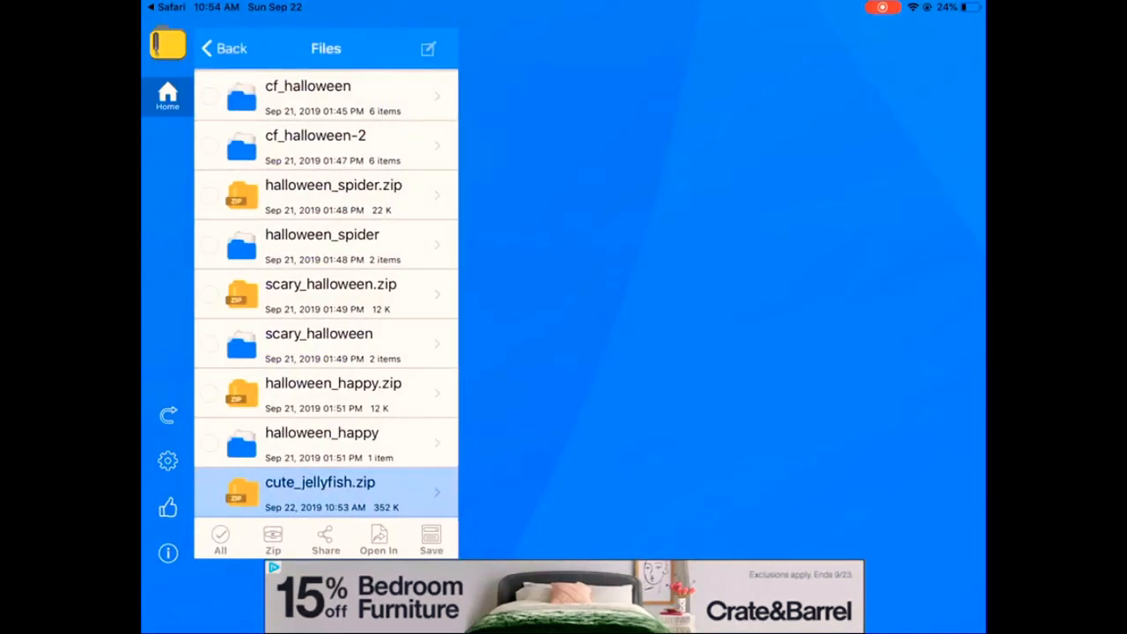
Unzip all files of cute_jellyfish.zip into a cute_jellyfish folder
click(321, 493)
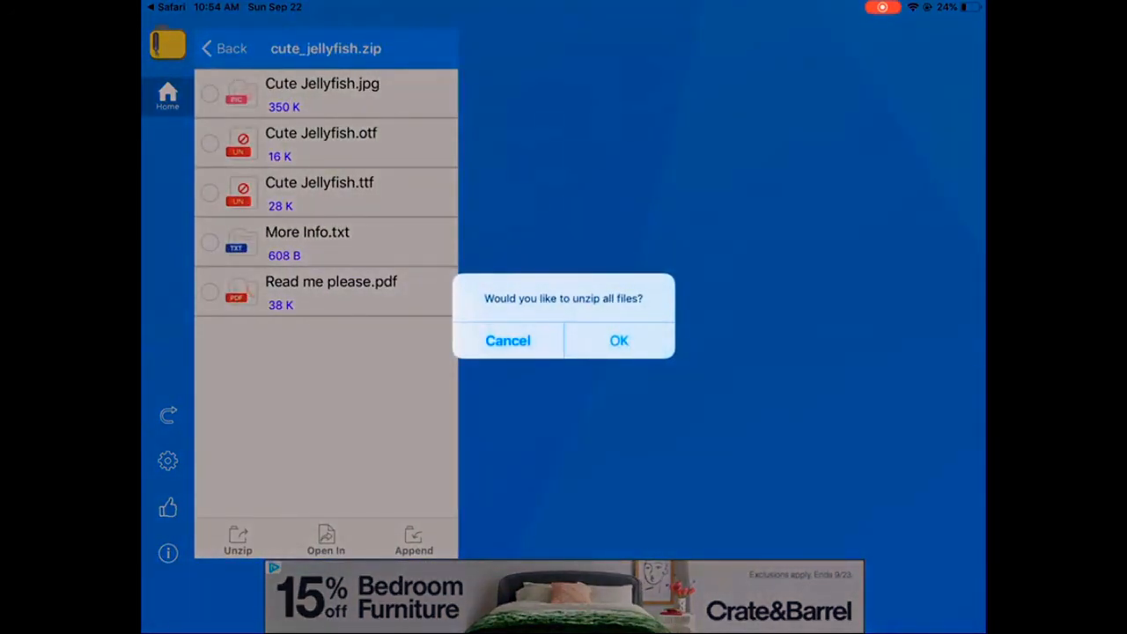
click(619, 342)
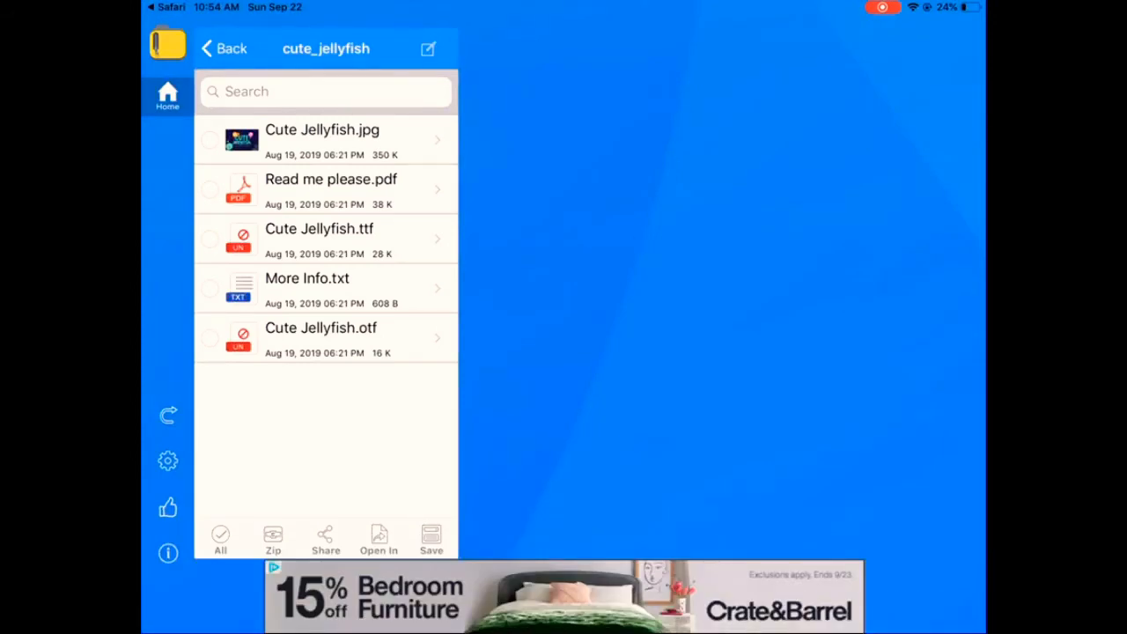
Send Cute Jellyfish.ttf to another app via the Open In share sheet
click(318, 238)
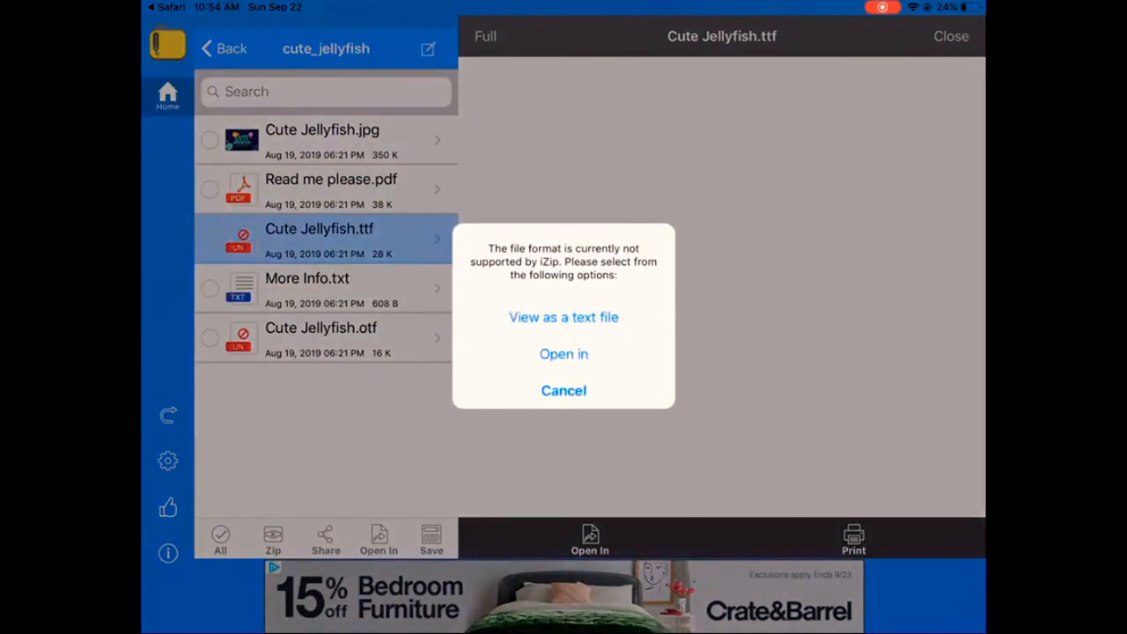
click(564, 354)
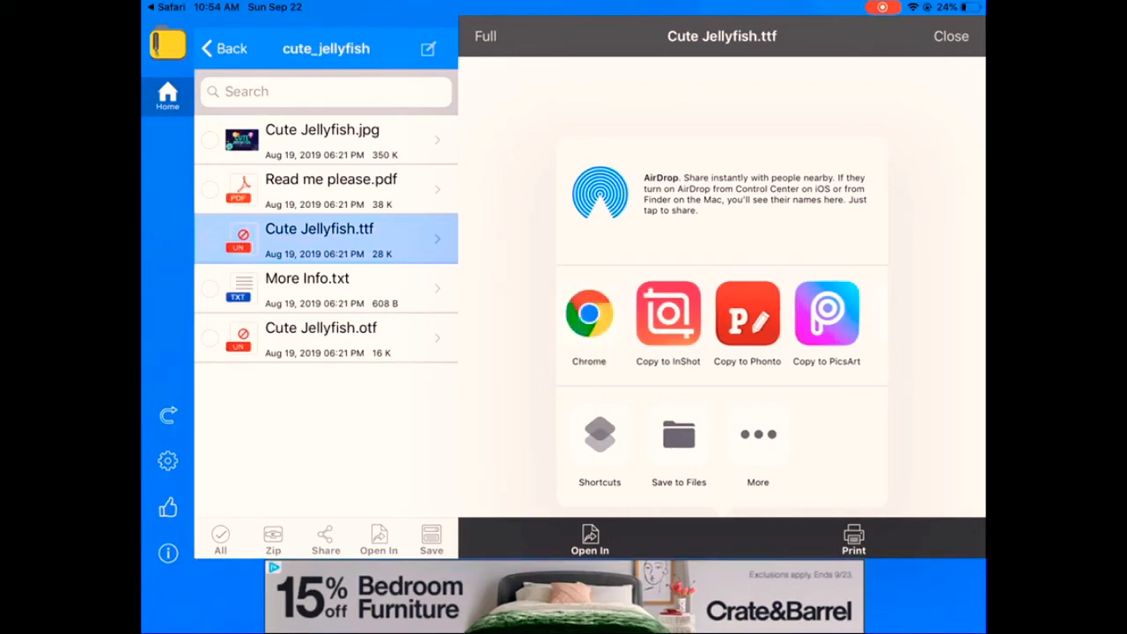
click(667, 313)
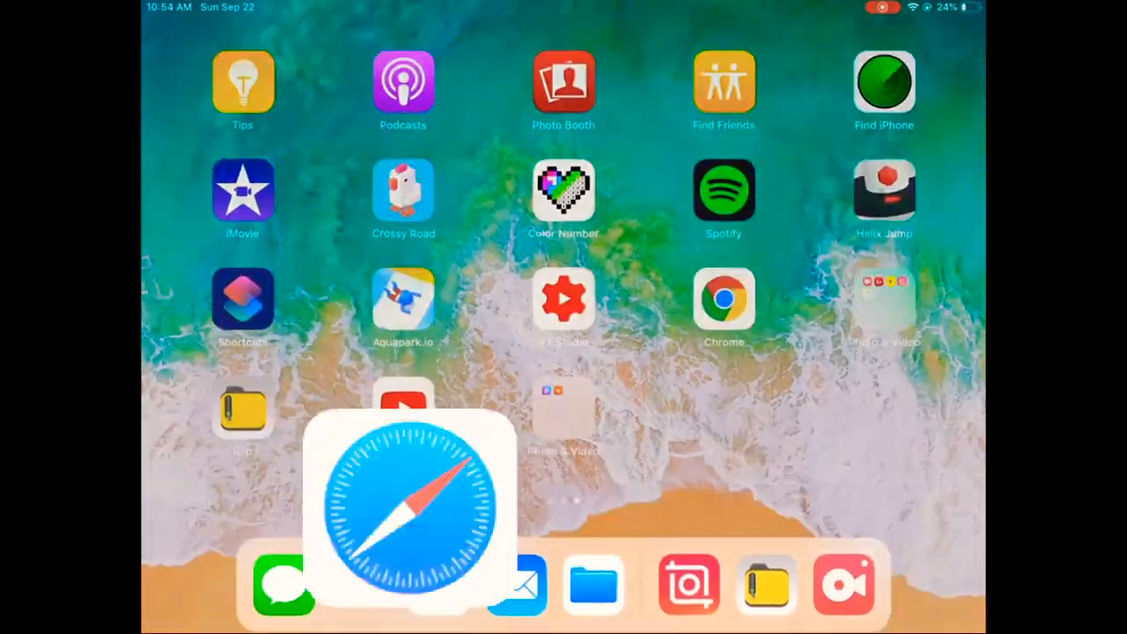
click(408, 520)
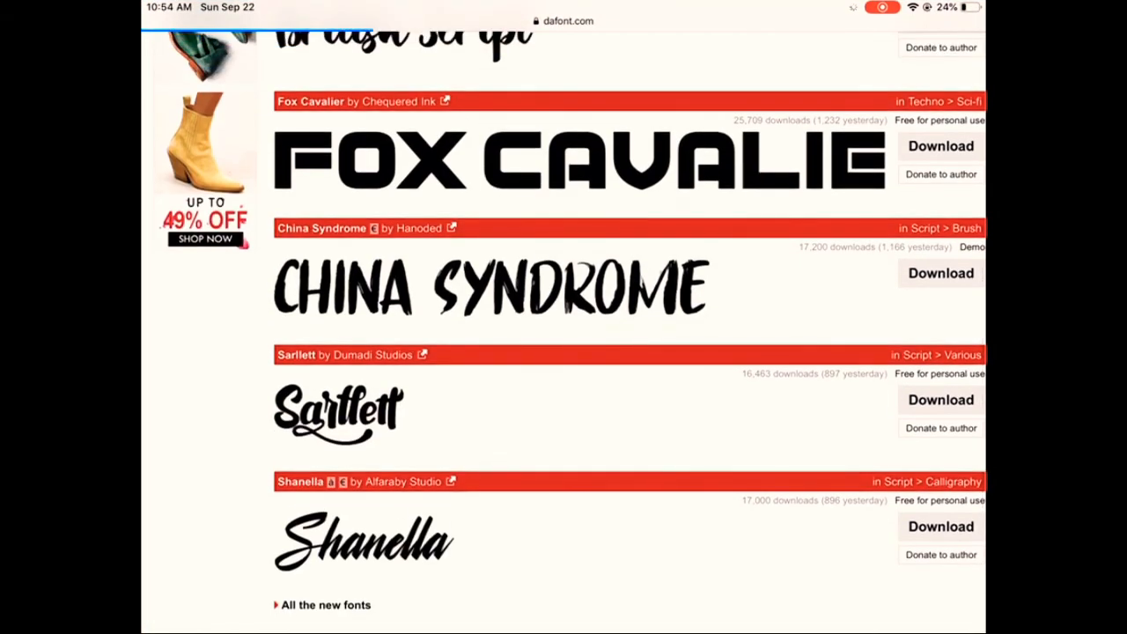
key(home)
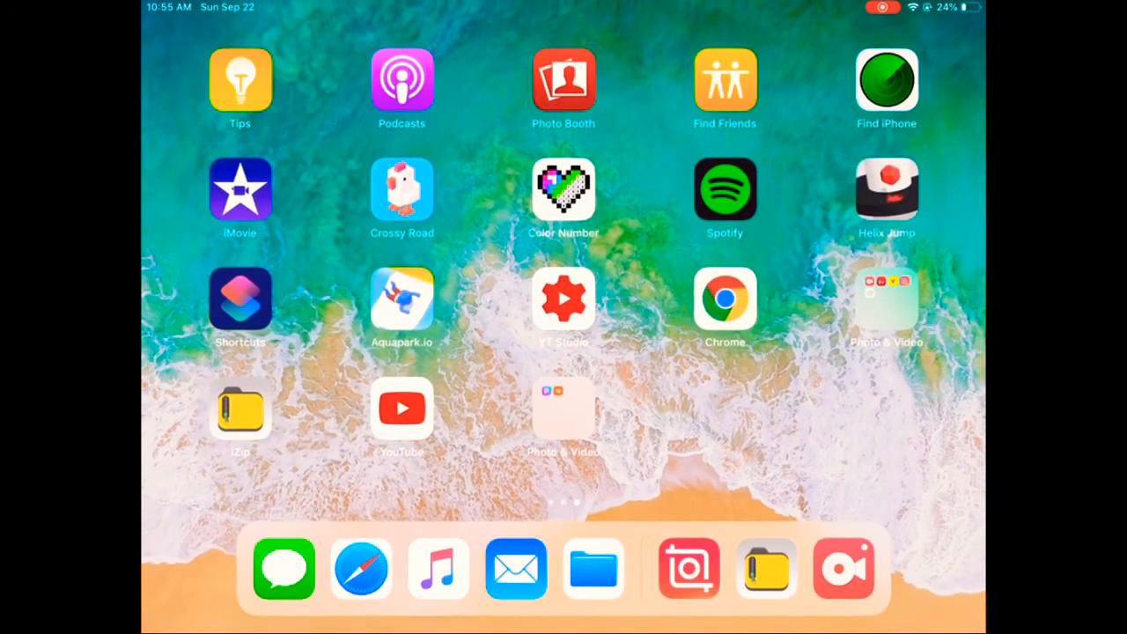